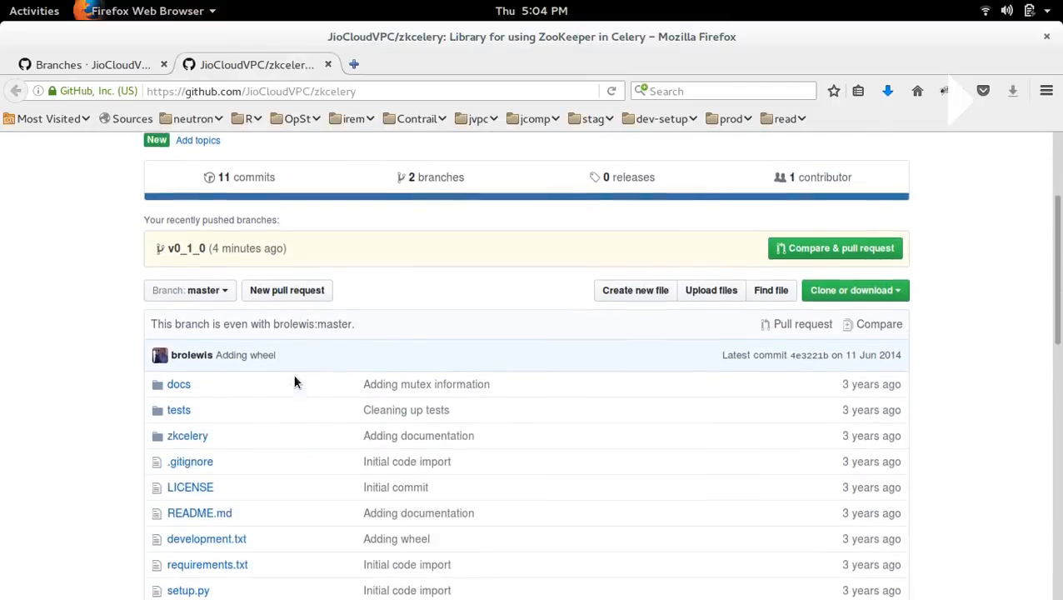
View the zkcelery branches (master, v0_1_0) on GitHub, then show the window overview
{"action": "left_click", "coordinate": [187, 290]}
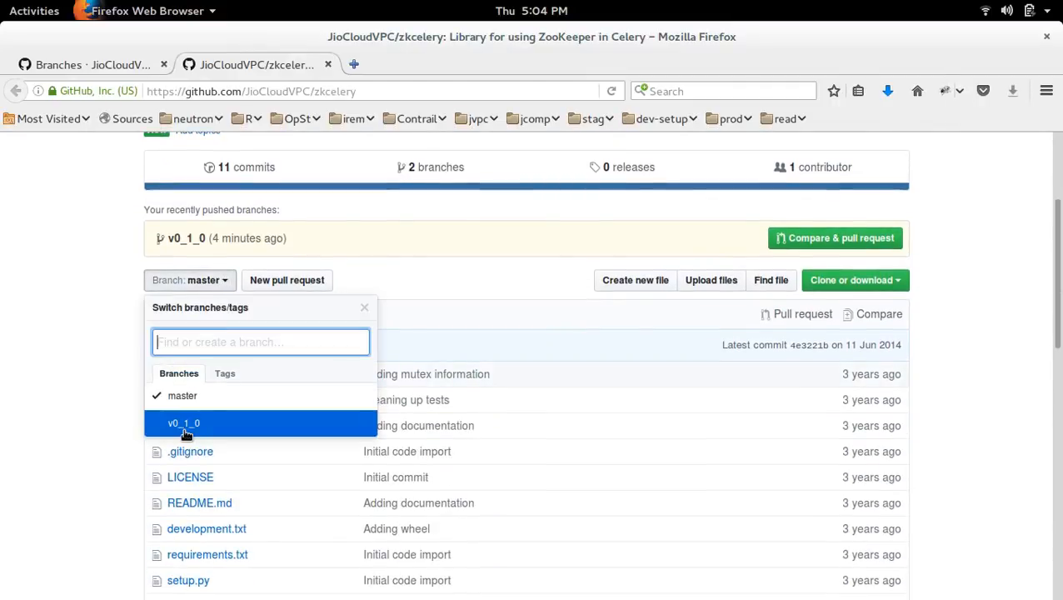
{"action": "mouse_move", "coordinate": [186, 427]}
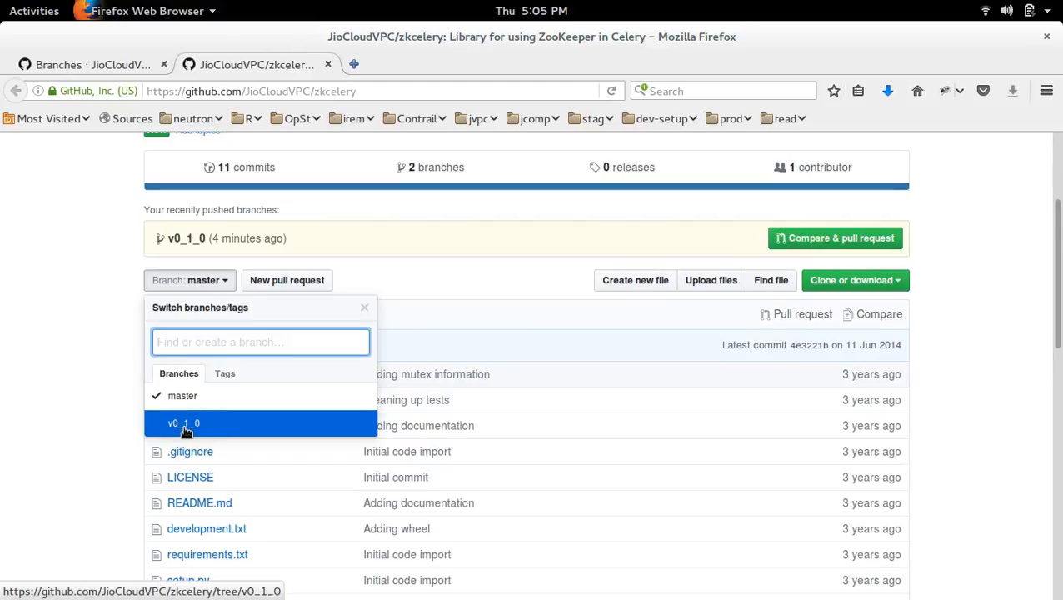
{"action": "mouse_move", "coordinate": [333, 417]}
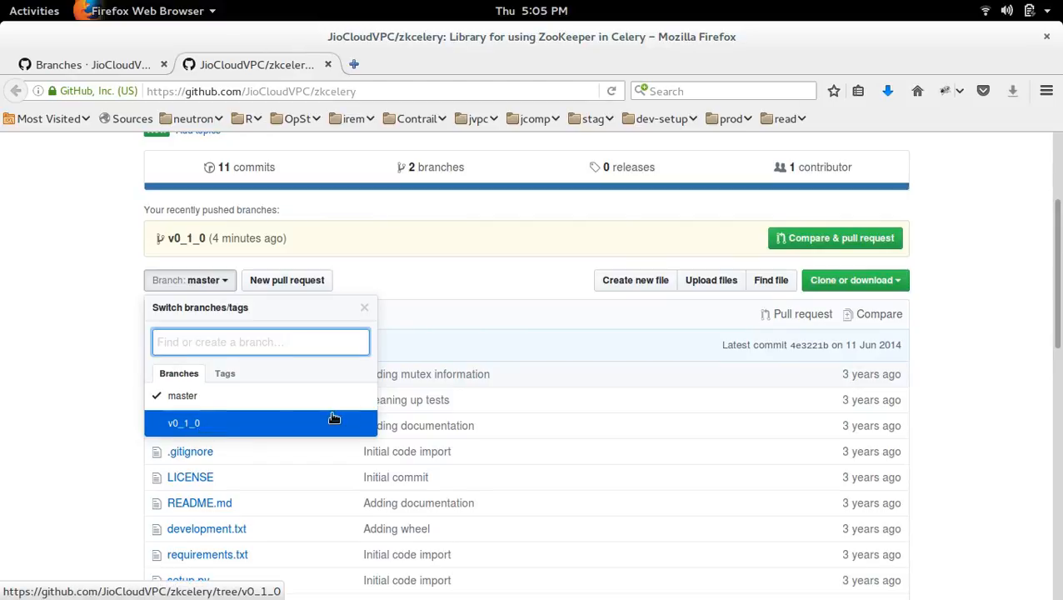
{"action": "left_click", "coordinate": [34, 10]}
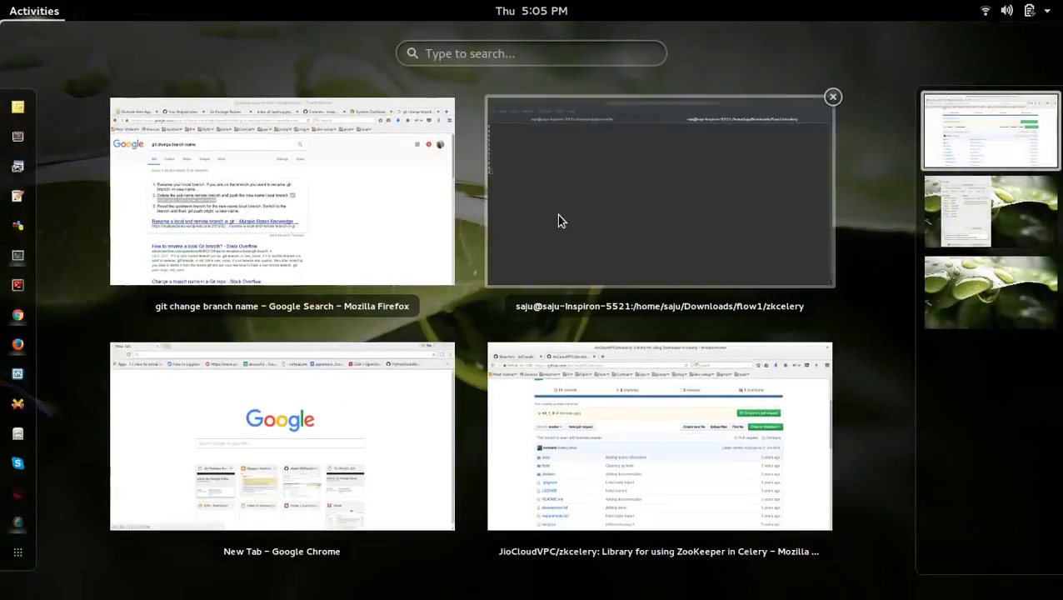
Run git branch in the zkcelery clone, listing master and current branch v0_1_0
{"action": "left_click", "coordinate": [658, 192]}
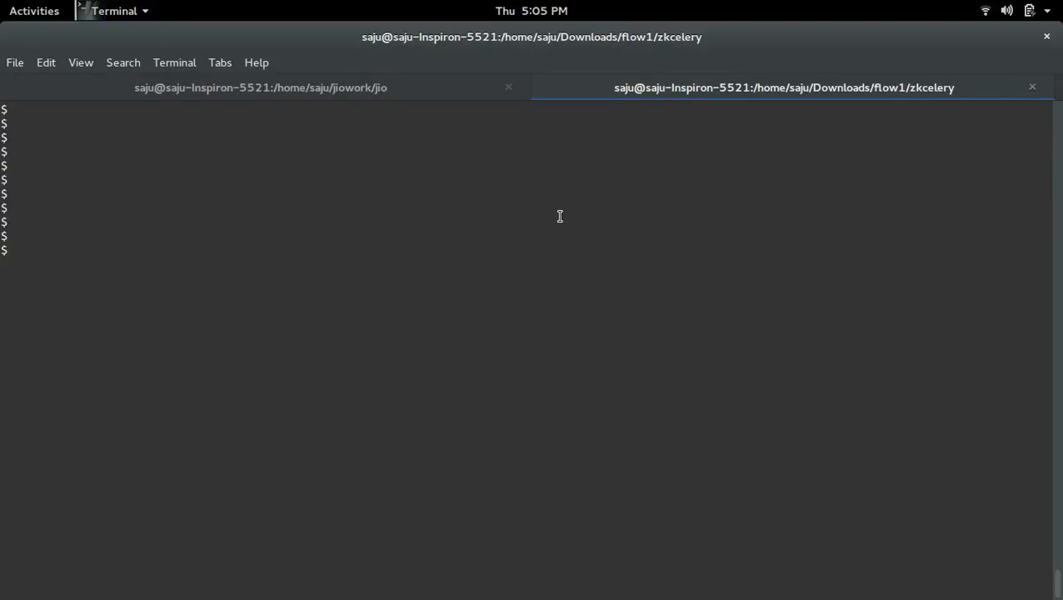
{"action": "type", "text": "git bra"}
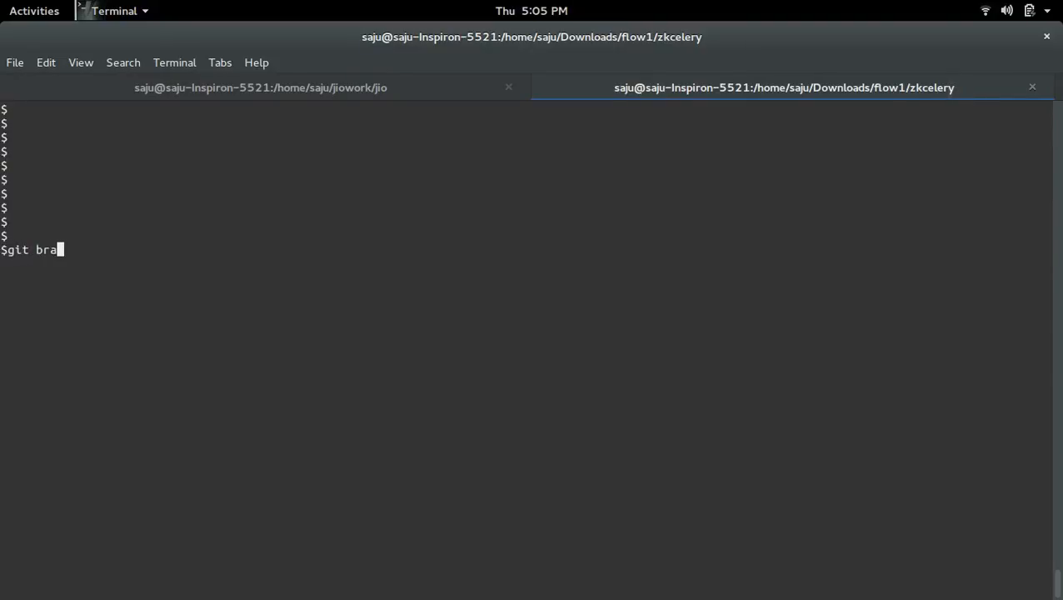
{"action": "type", "text": "n"}
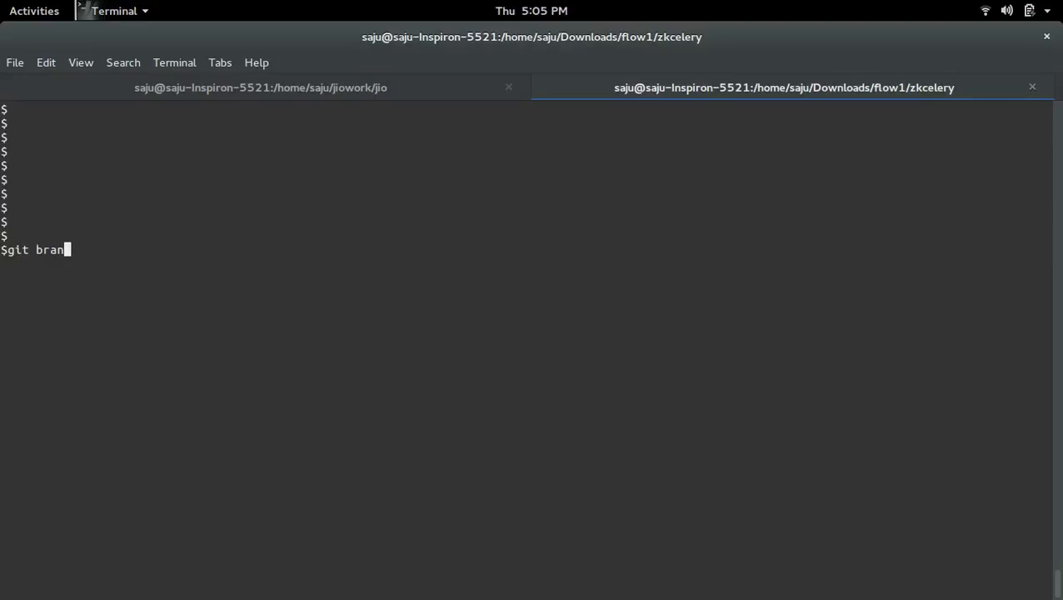
{"action": "type", "text": "ch"}
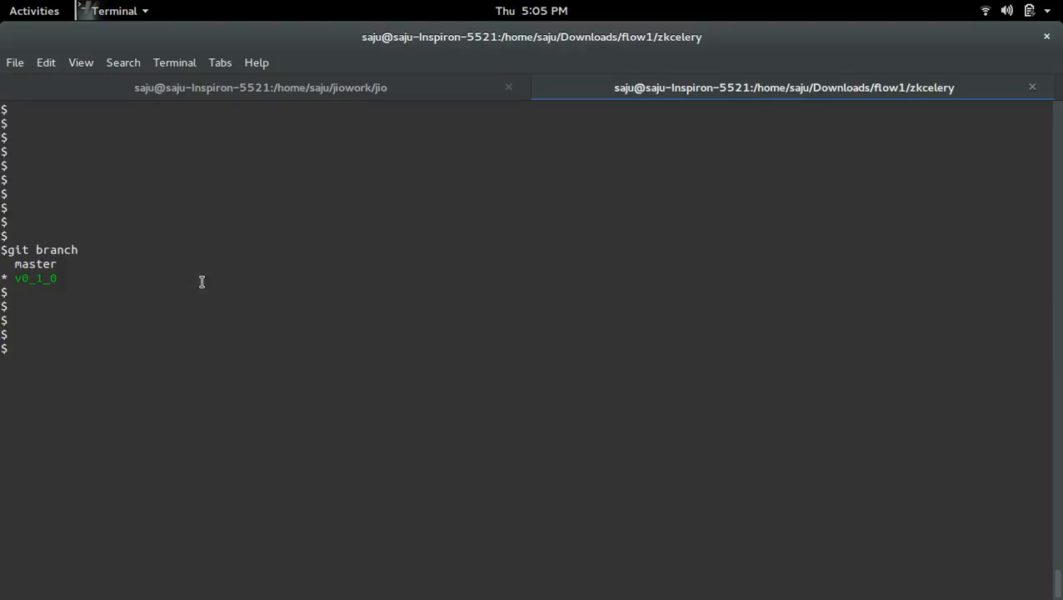
{"action": "double_click", "coordinate": [35, 276]}
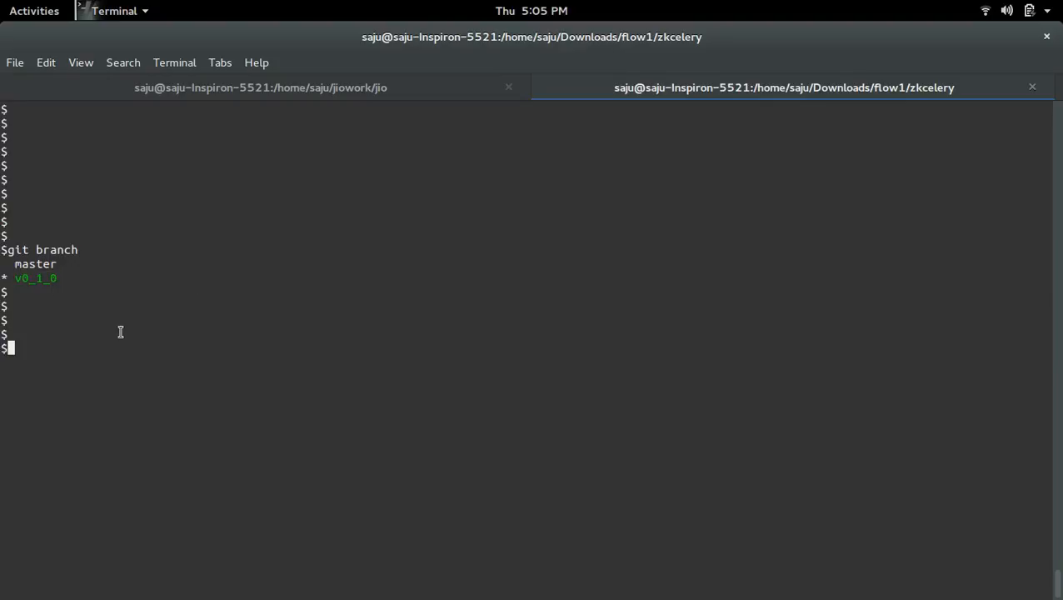
Rename the current branch to v0.1.0 with git branch -m and verify the new name
{"action": "type", "text": "git branch"}
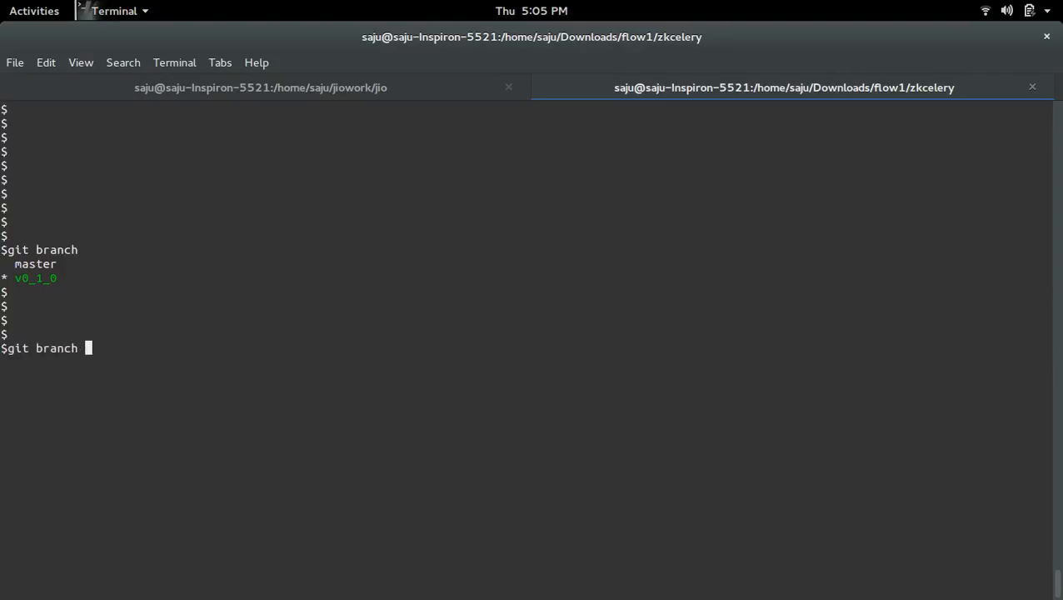
{"action": "type", "text": "-m"}
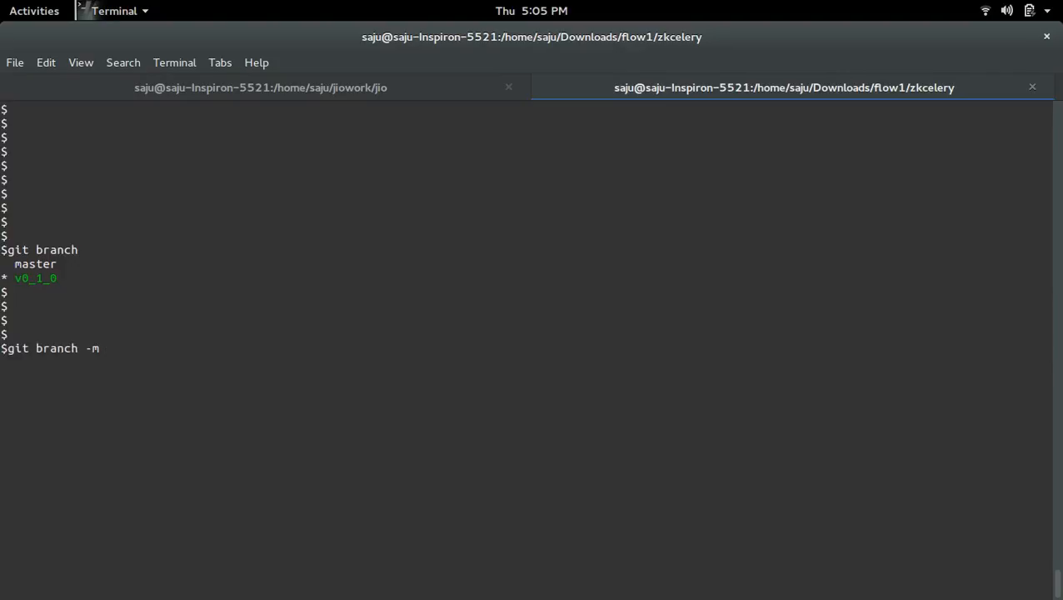
{"action": "type", "text": "v0"}
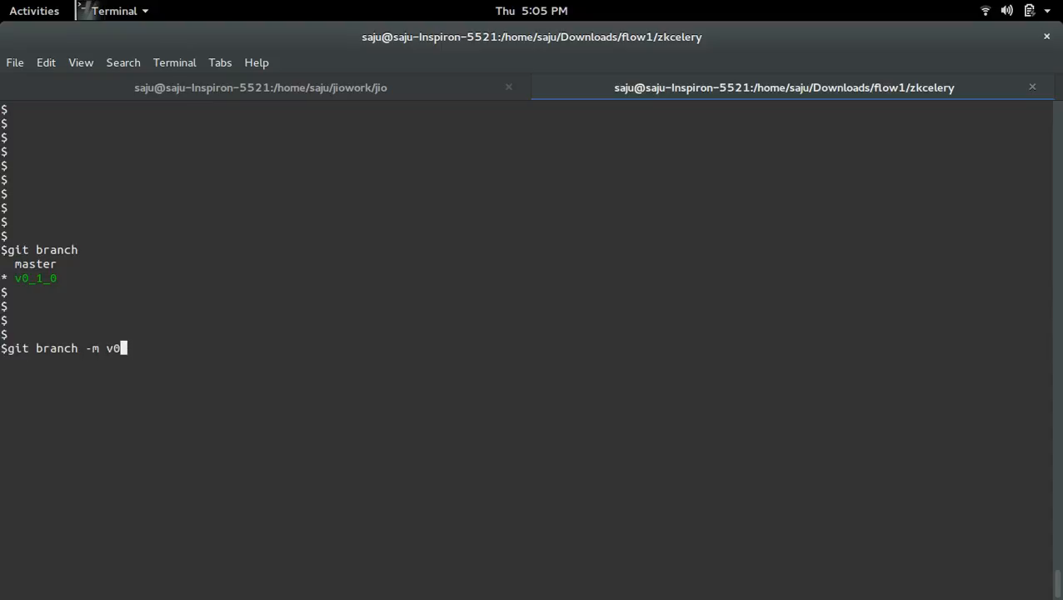
{"action": "type", "text": ".1."}
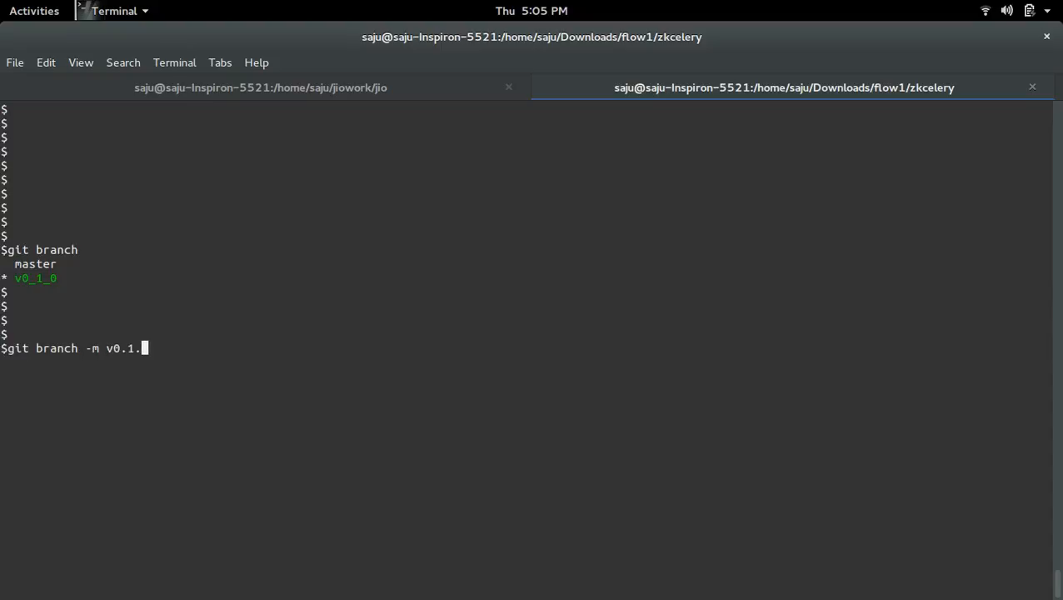
{"action": "type", "text": "0"}
{"action": "type", "text": "git branch"}
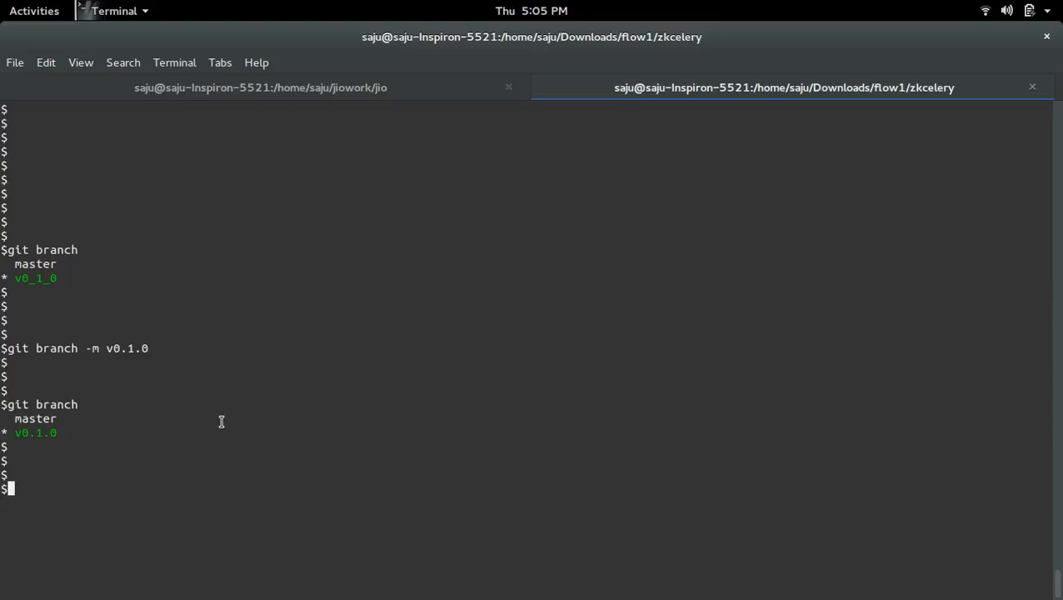
Note '#git push origin :old_name new_name' and start git push origin :v0.1.0
{"action": "type", "text": "git push origin :"}
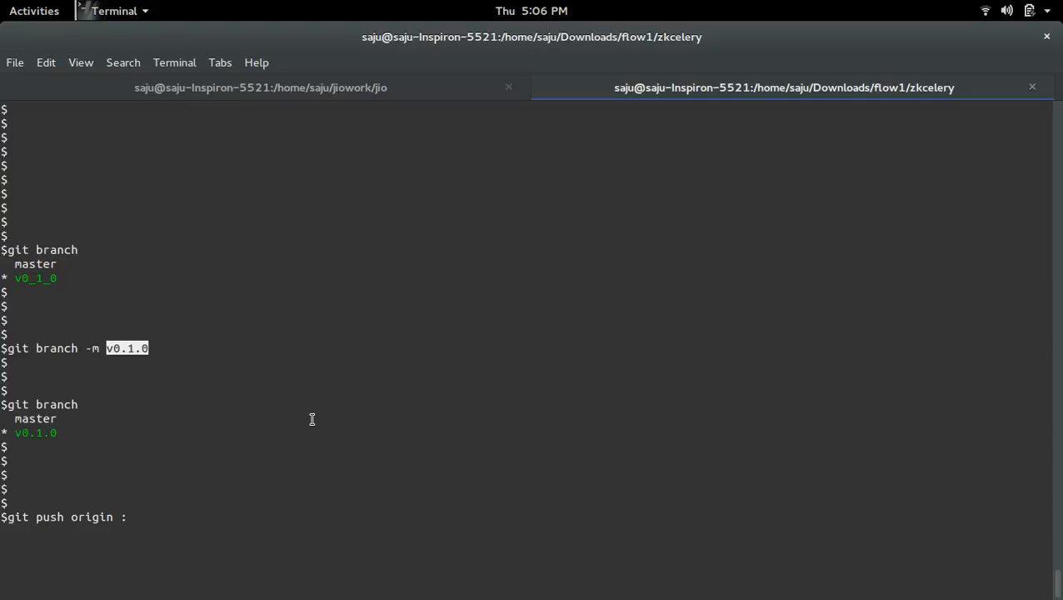
{"action": "type", "text": "olde"}
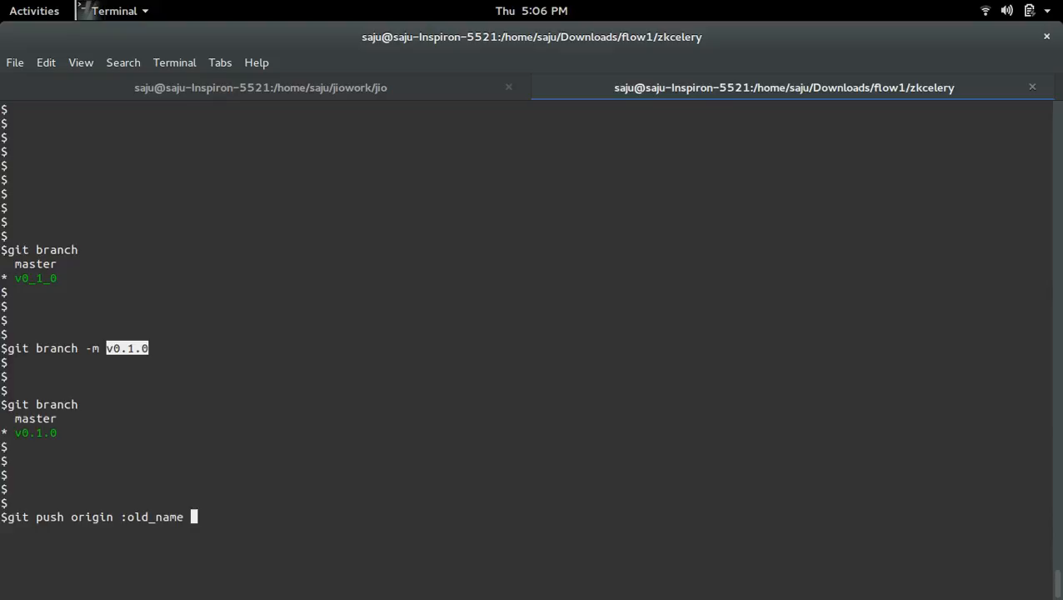
{"action": "type", "text": "new_name"}
{"action": "type", "text": "#git push origin :"}
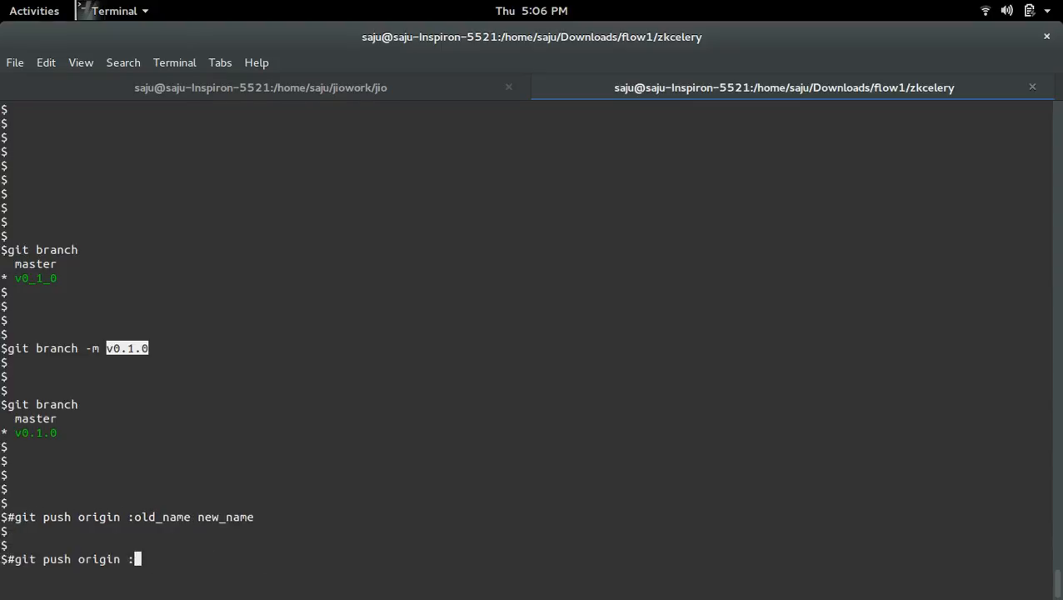
{"action": "type", "text": "v0.1.0"}
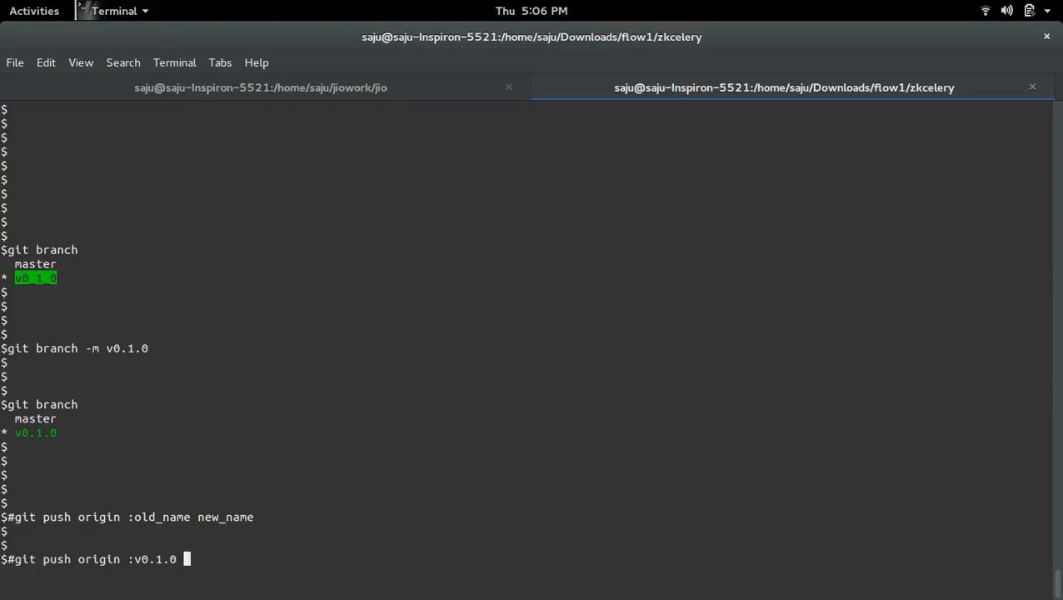
Run git push origin :v0_1_0 v0.1.0 and enter the GitHub credentials
{"action": "key", "text": "BackSpace"}
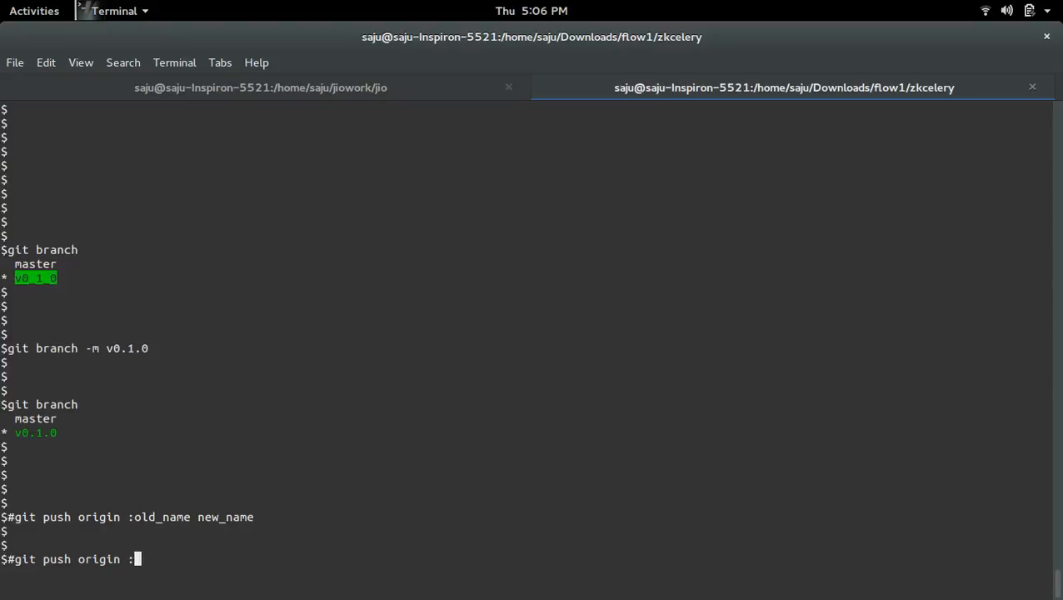
{"action": "type", "text": "v0_1_0"}
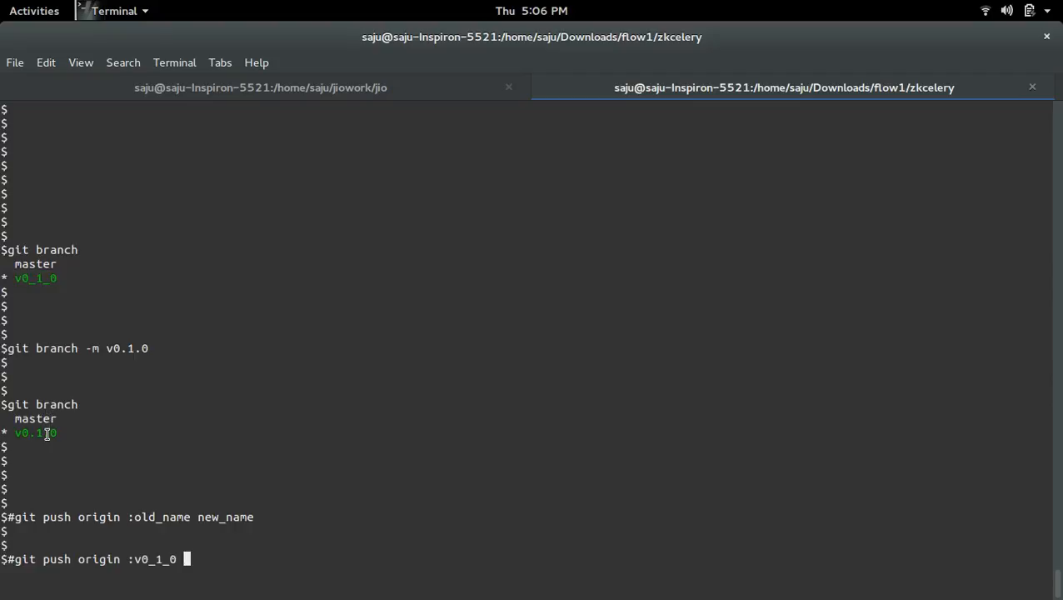
{"action": "double_click", "coordinate": [35, 434]}
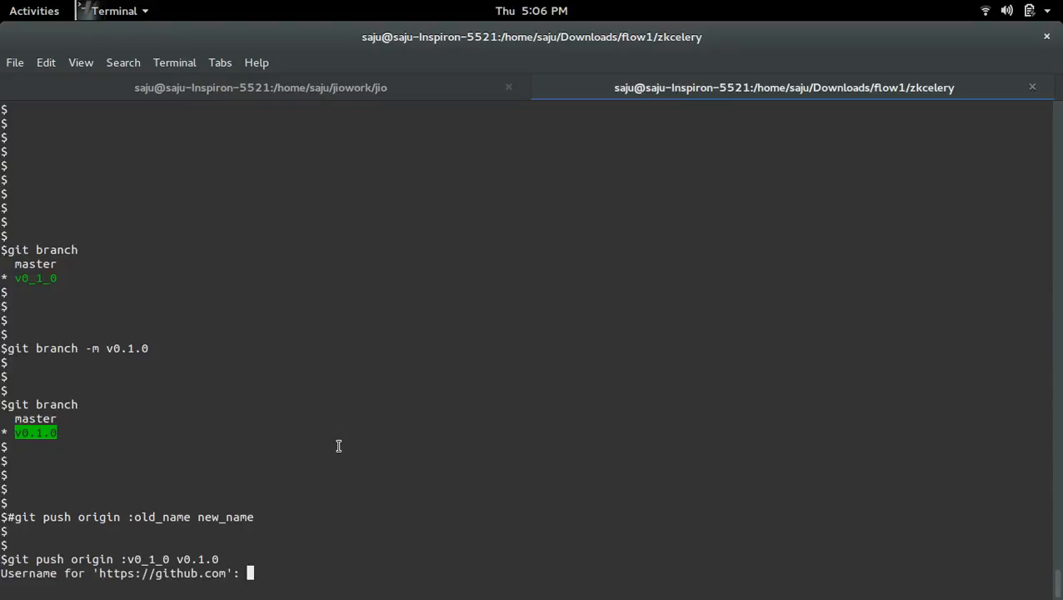
{"action": "type", "text": "sajuptpm"}
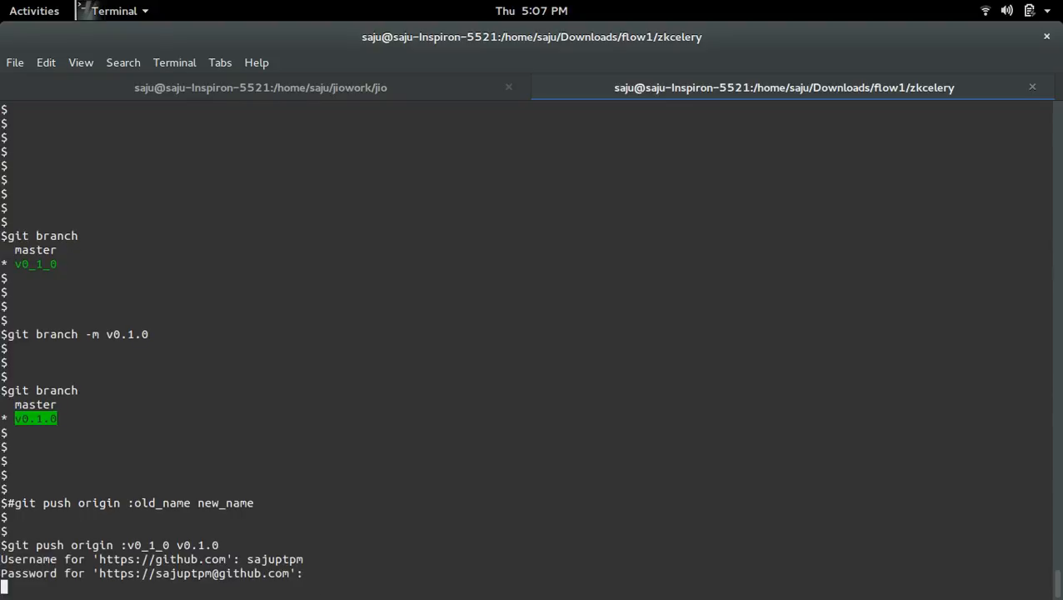
{"action": "key", "text": "Return"}
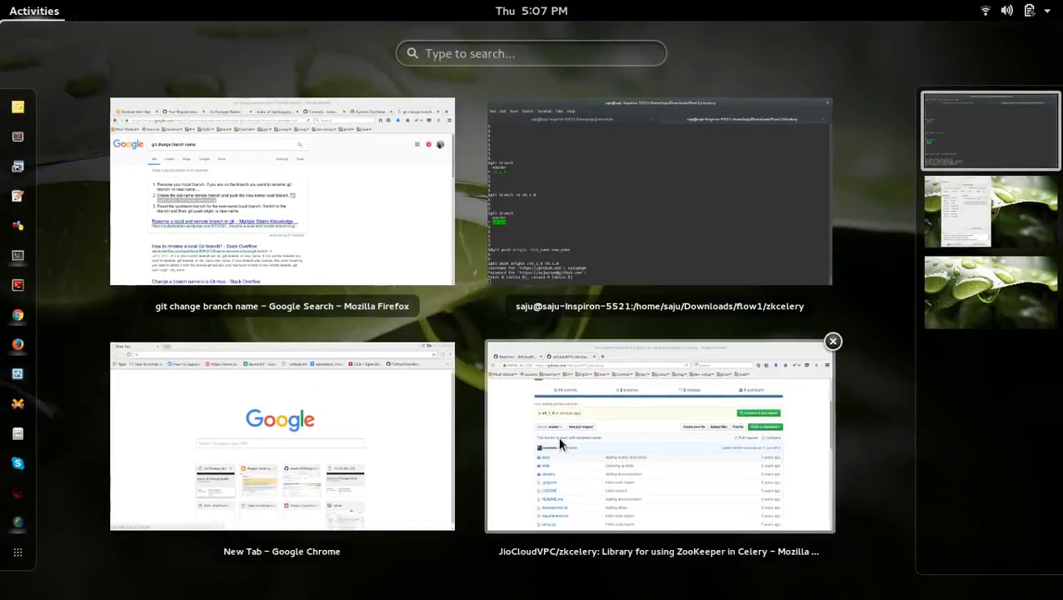
Reload the zkcelery GitHub page and confirm branches master and v0.1.0
{"action": "left_click", "coordinate": [660, 203]}
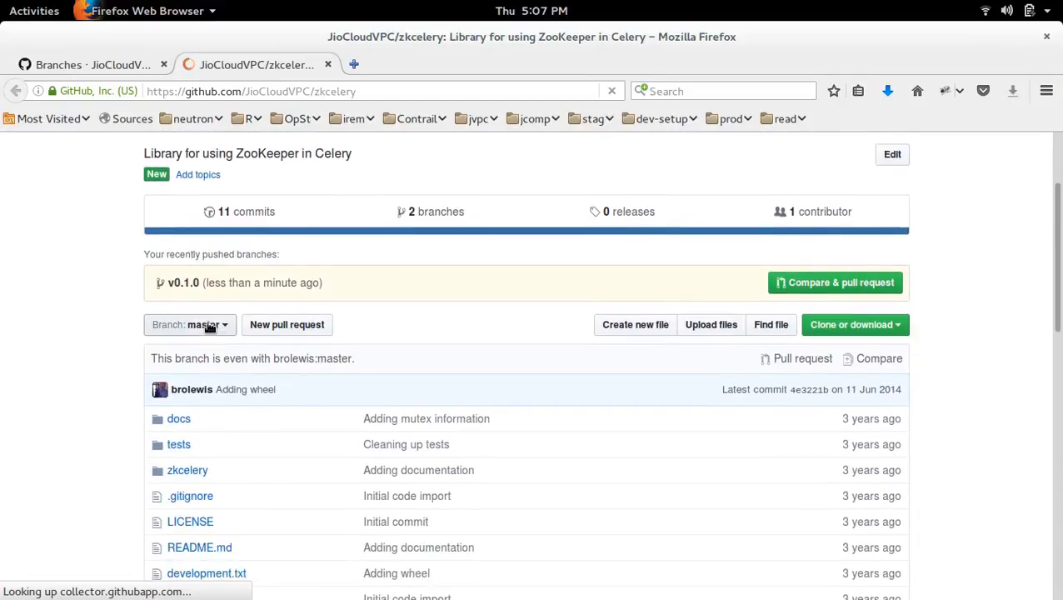
{"action": "left_click", "coordinate": [188, 323]}
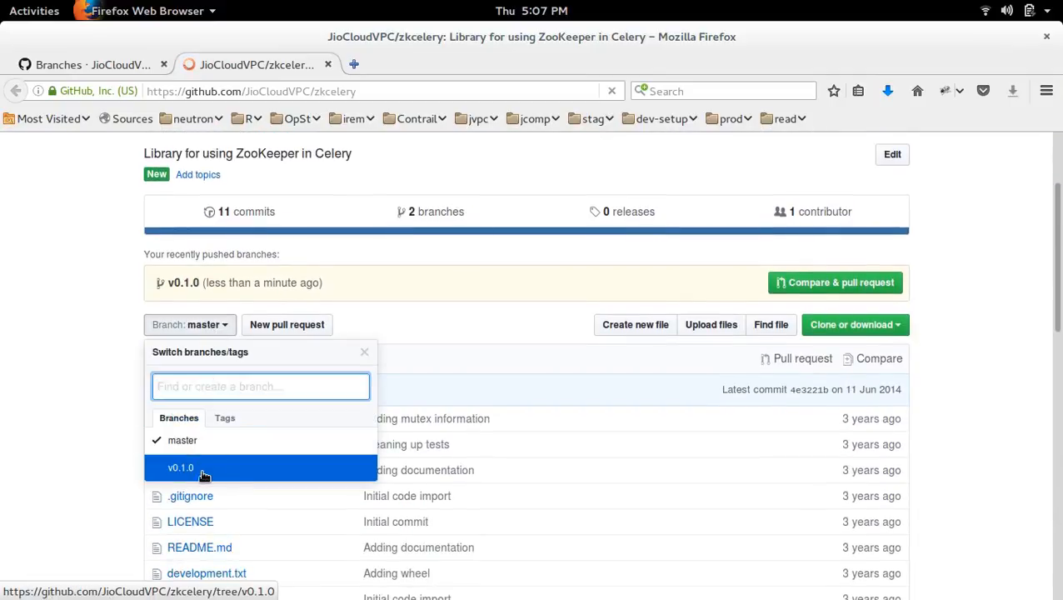